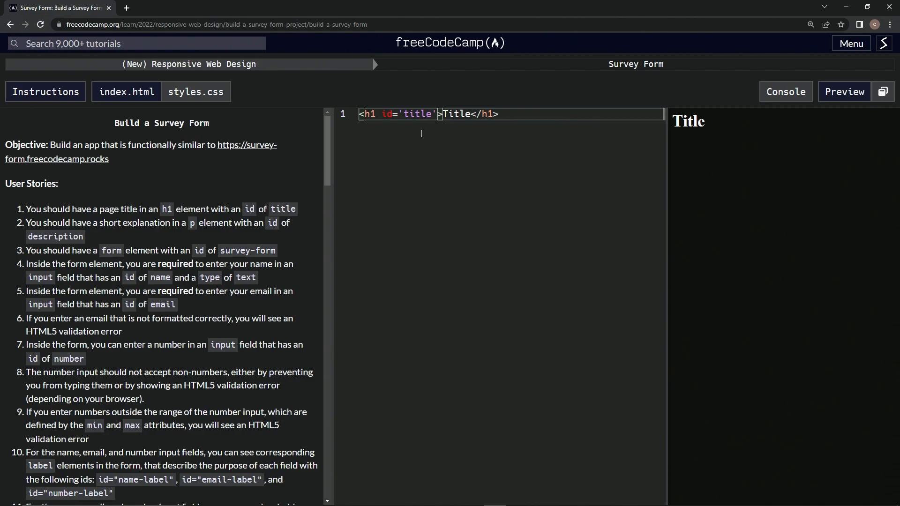
# - Add a <p>Description</p> paragraph on a new line below the Title h1
pyautogui.press('Enter')
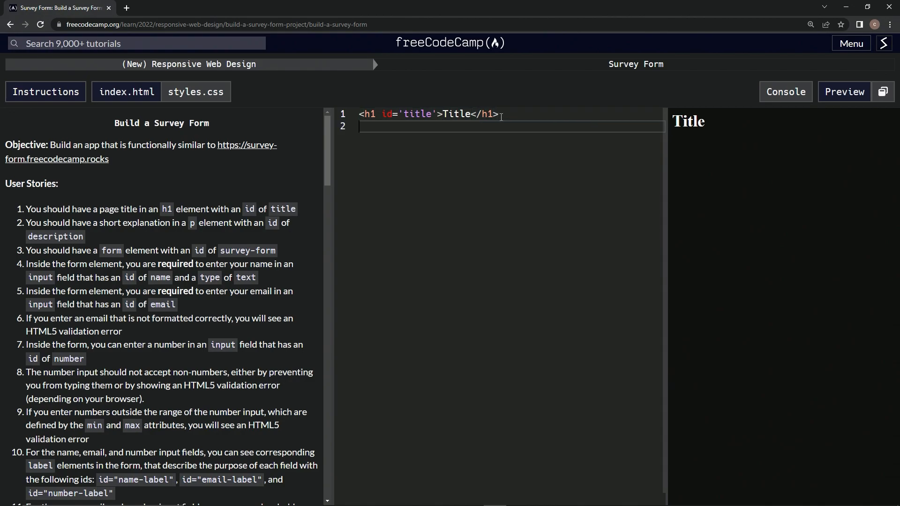
pyautogui.write('<p')
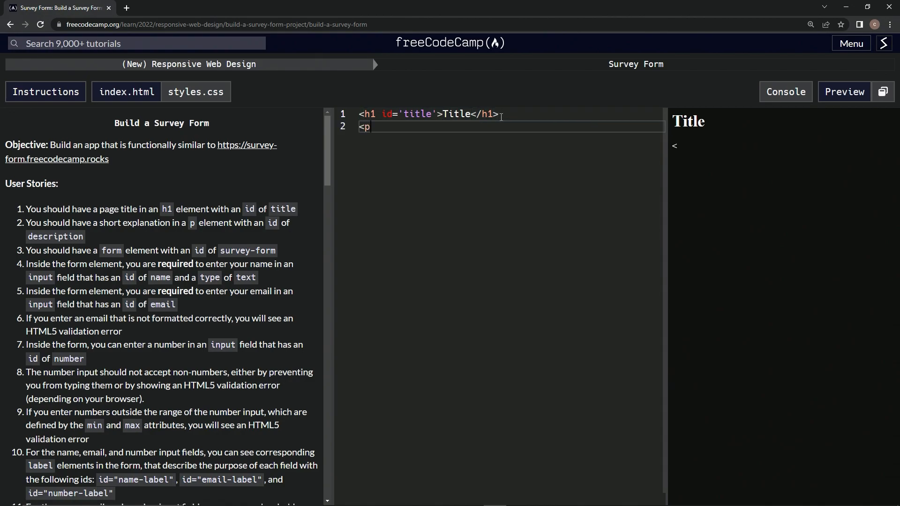
pyautogui.write('></p')
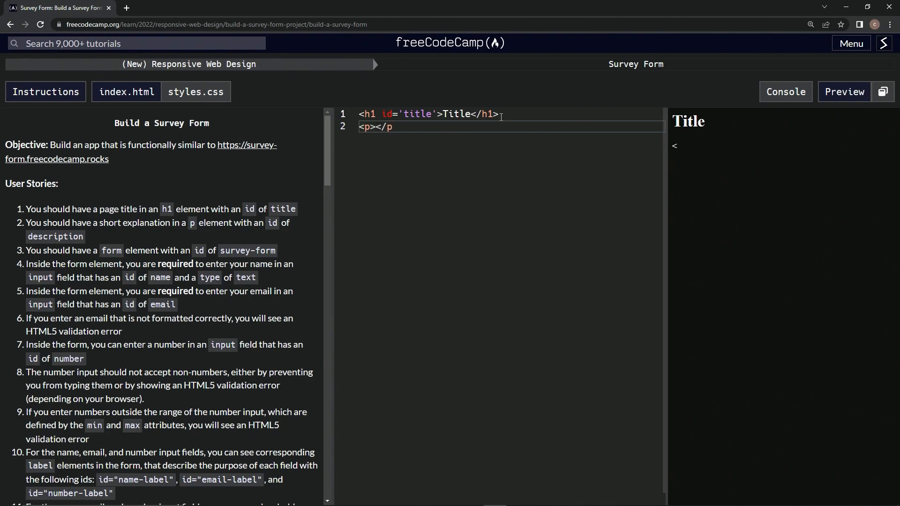
pyautogui.write('>')
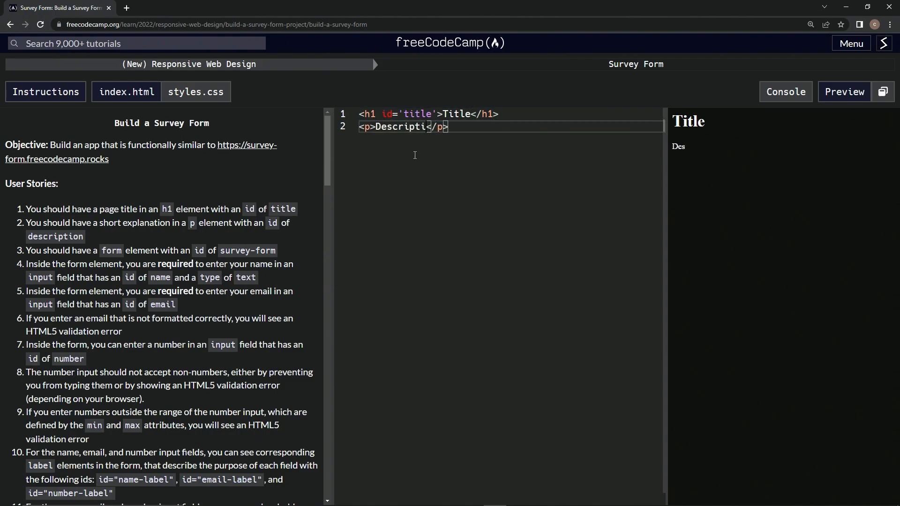
pyautogui.write('on')
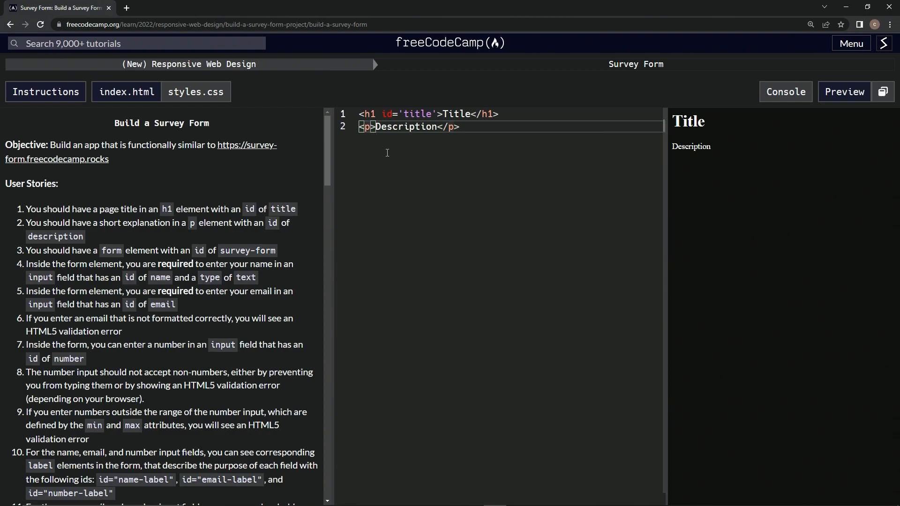
# - Add id='description' to the opening p tag of the Description paragraph
pyautogui.write('id')
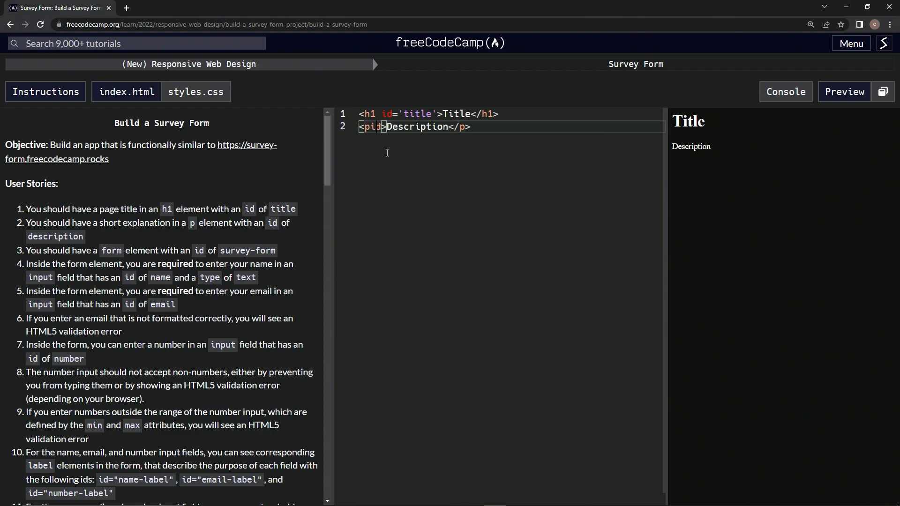
pyautogui.write("id='")
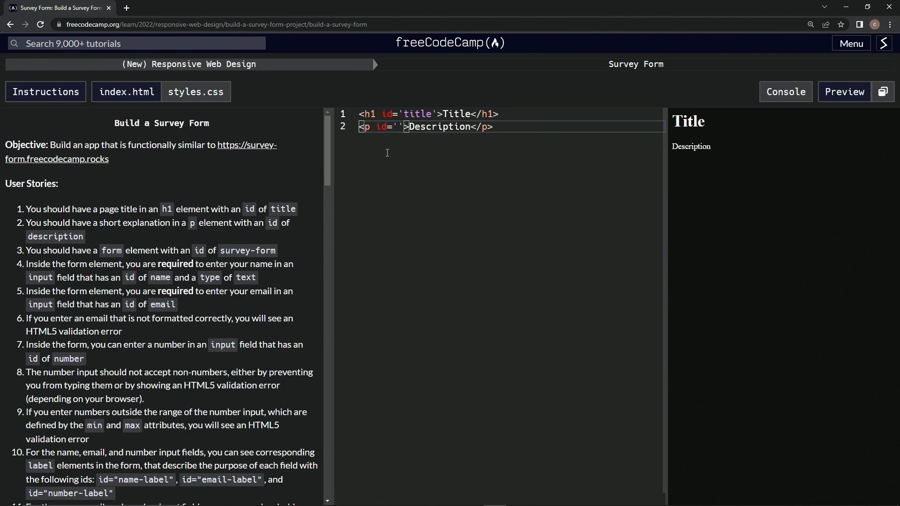
pyautogui.write('de')
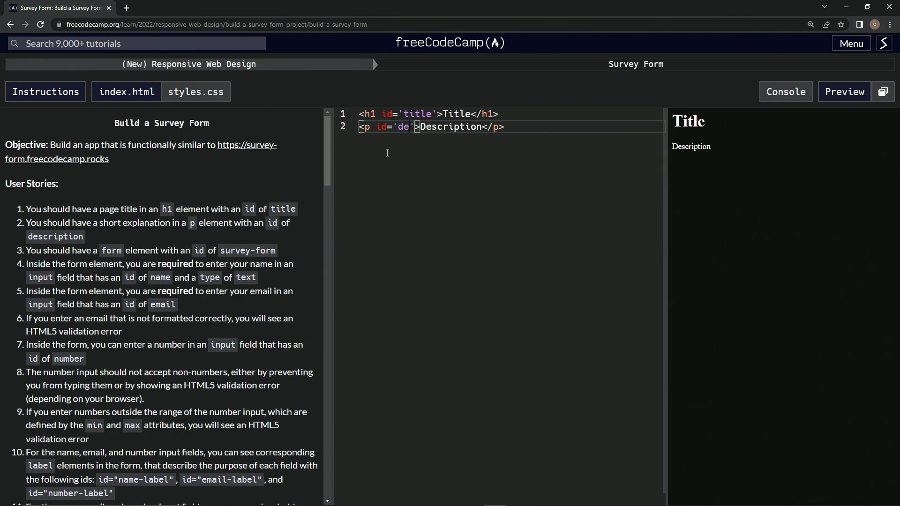
pyautogui.write('scription')
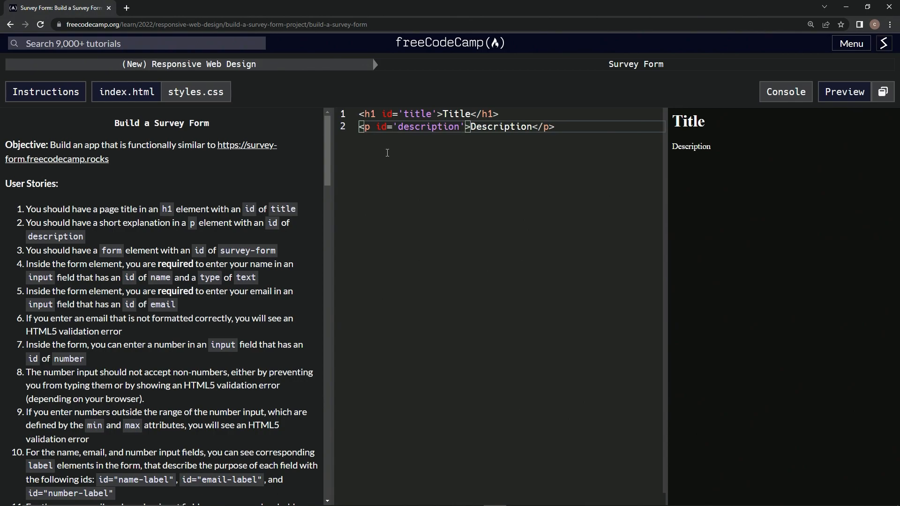
pyautogui.moveTo(184, 222)
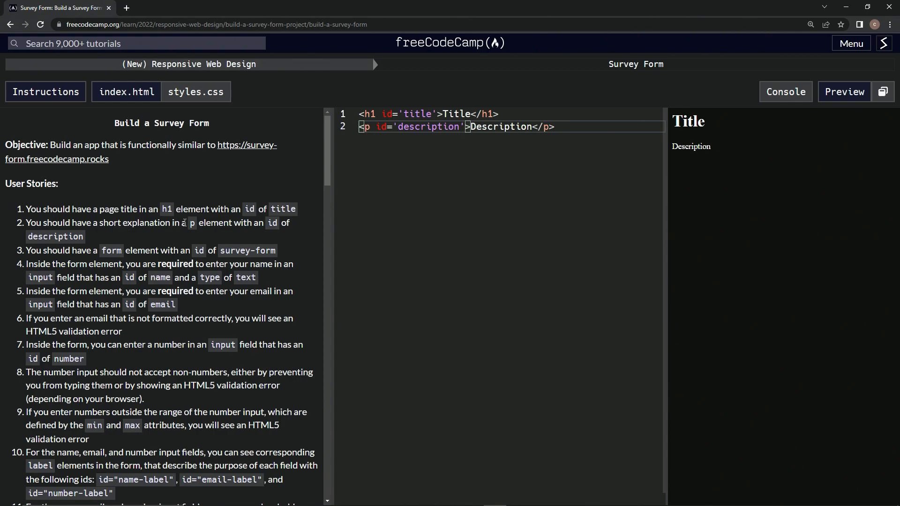
# - Show the console and run the tests, listing the survey-form requirement first
pyautogui.click(785, 92)
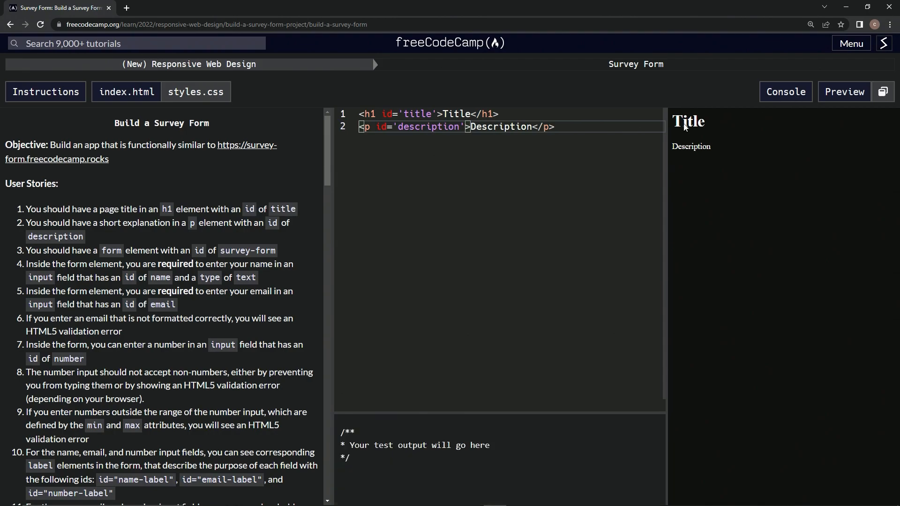
pyautogui.scroll(-3)
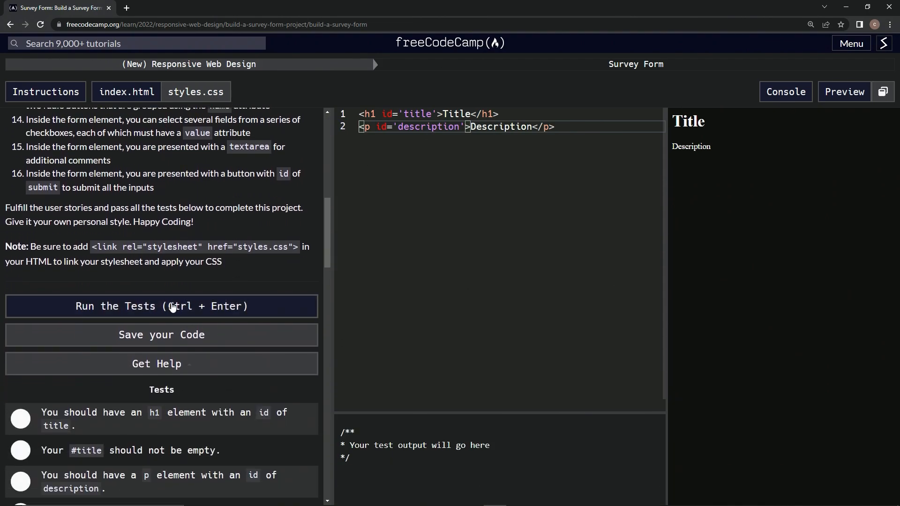
pyautogui.click(162, 306)
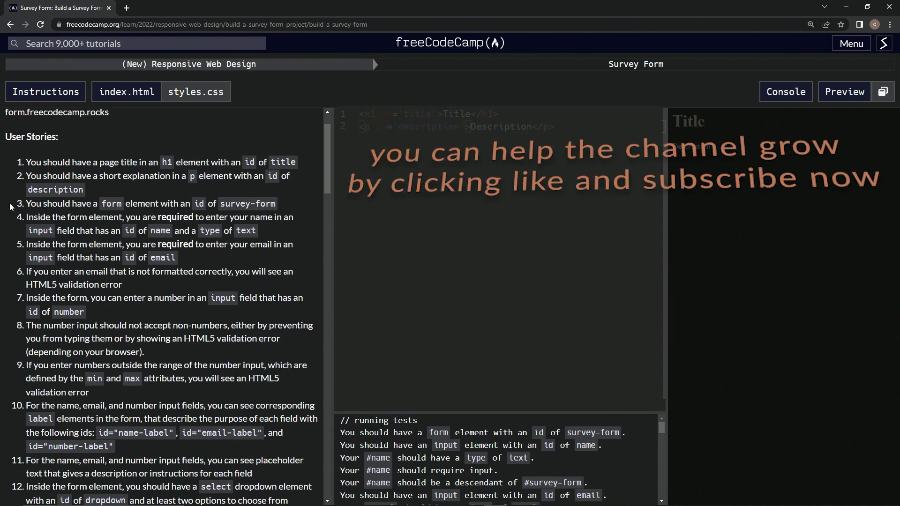
pyautogui.moveTo(31, 205)
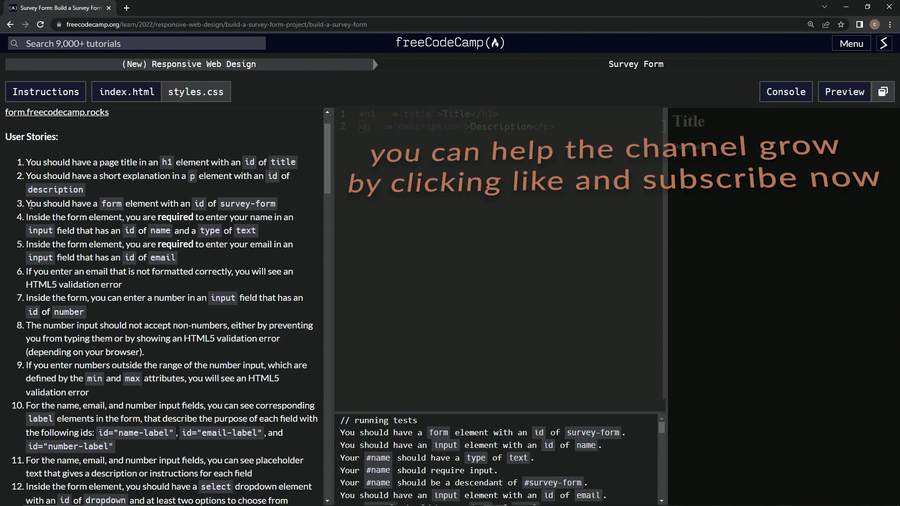